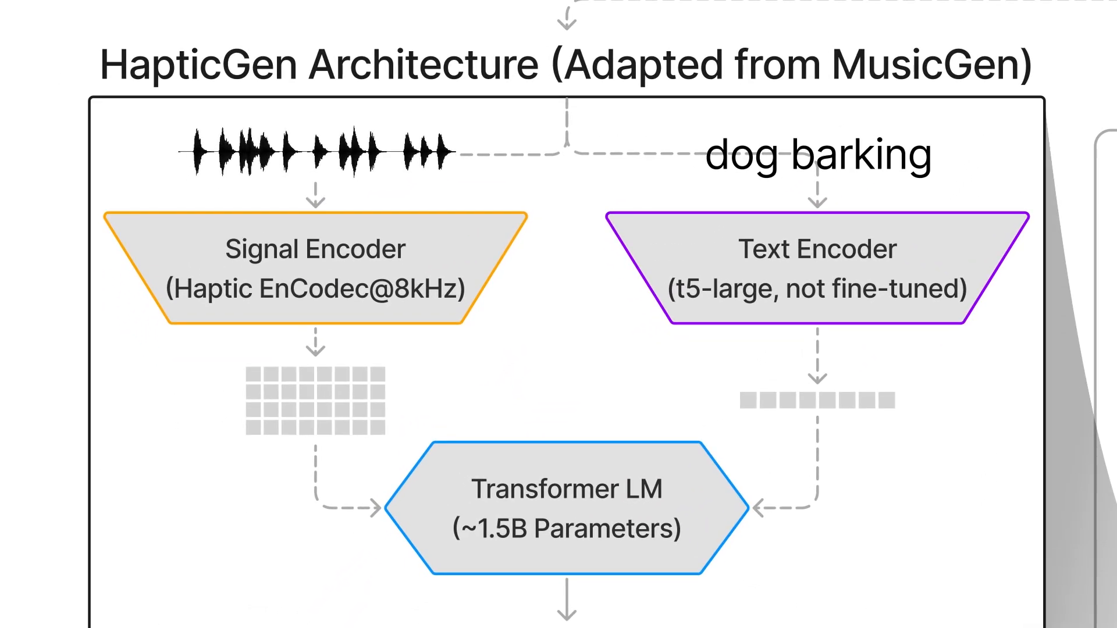
- Enter a fencing prompt beginning 'Both' about two fencers locked in a tense blade battle
{"action": "scroll", "scroll_direction": "down", "scroll_amount": 3}
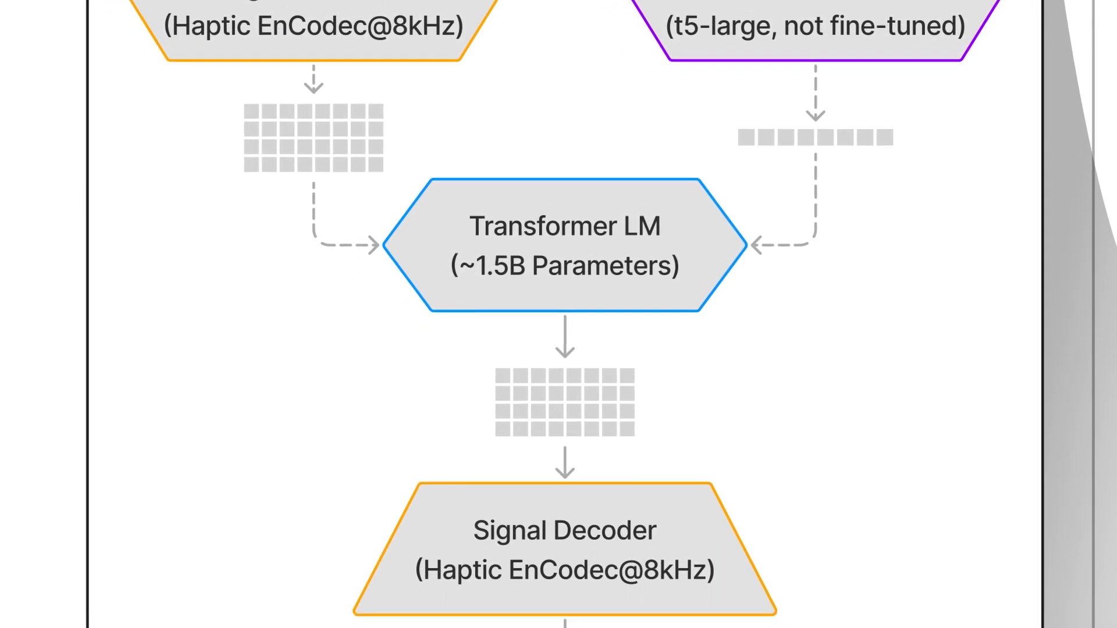
{"action": "scroll", "scroll_direction": "down", "scroll_amount": 3}
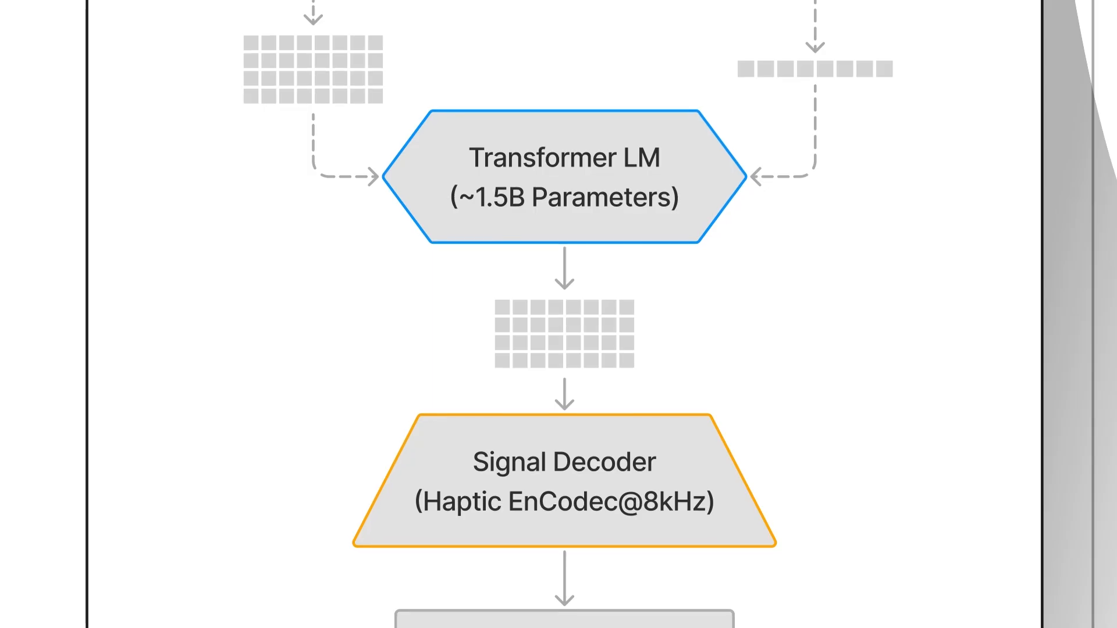
{"action": "scroll", "scroll_direction": "down", "scroll_amount": 3}
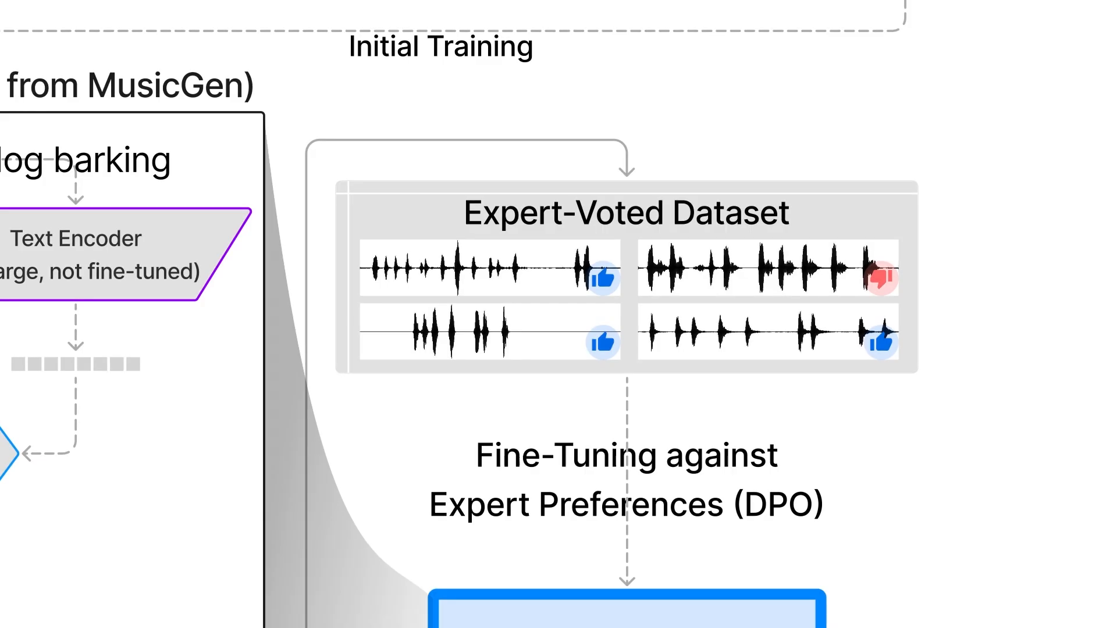
{"action": "scroll", "scroll_direction": "down", "scroll_amount": 3}
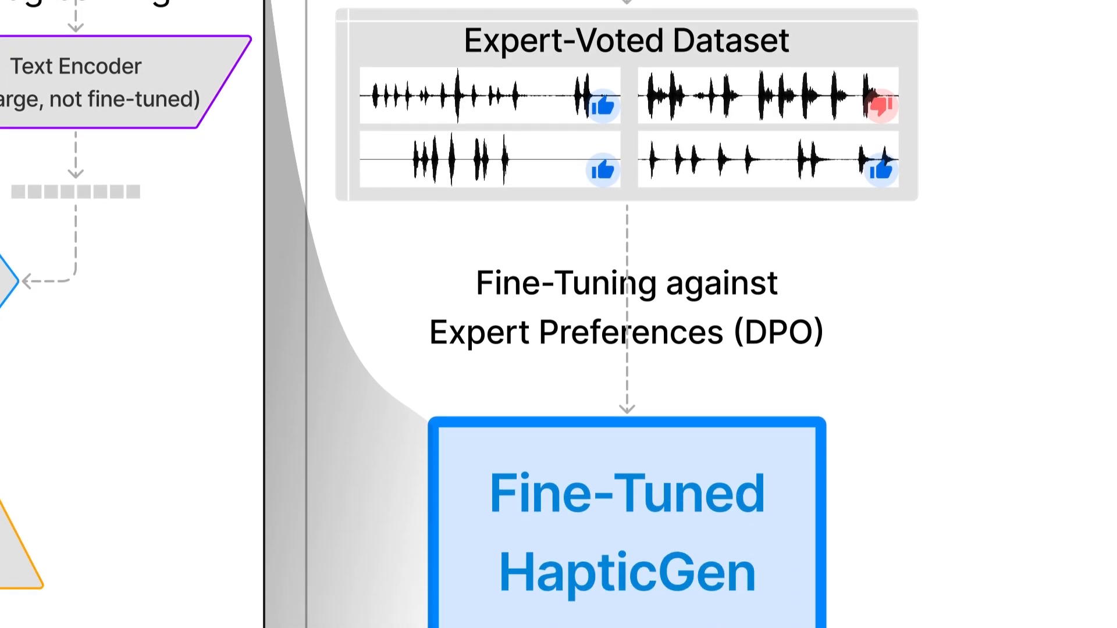
{"action": "scroll", "scroll_direction": "down", "scroll_amount": 3}
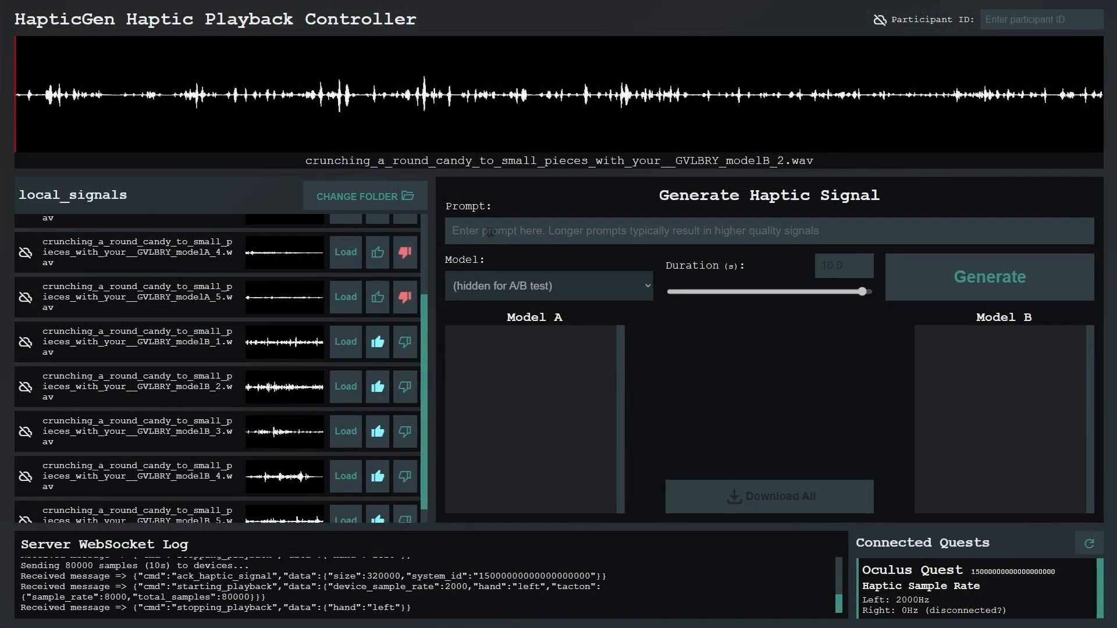
{"action": "type", "text": "Both fencers engaged in a tense blade battle, neither willing to give an inch"}
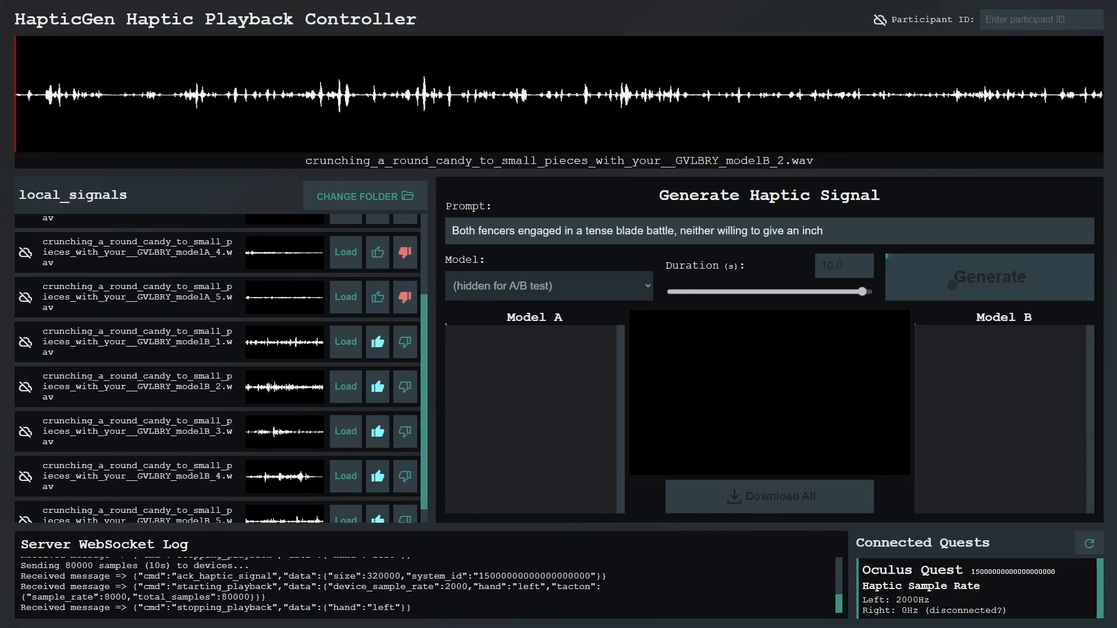
- Preview the Model A and Model B fencing variants, then load modelA_1 and thumbs-up it
{"action": "left_click", "coordinate": [990, 277]}
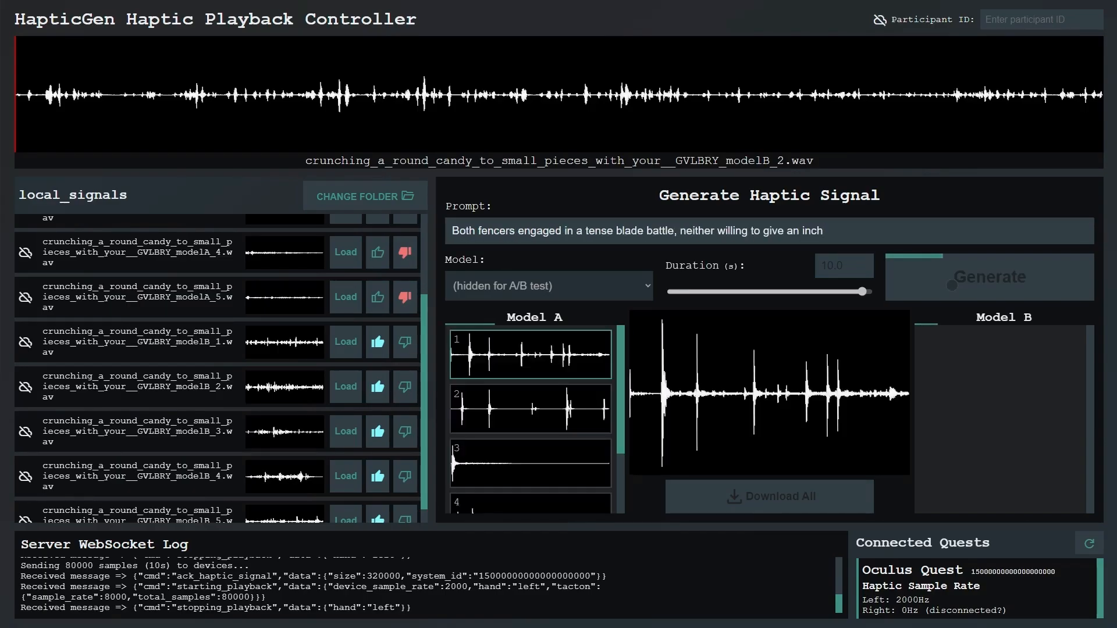
{"action": "left_click", "coordinate": [989, 277]}
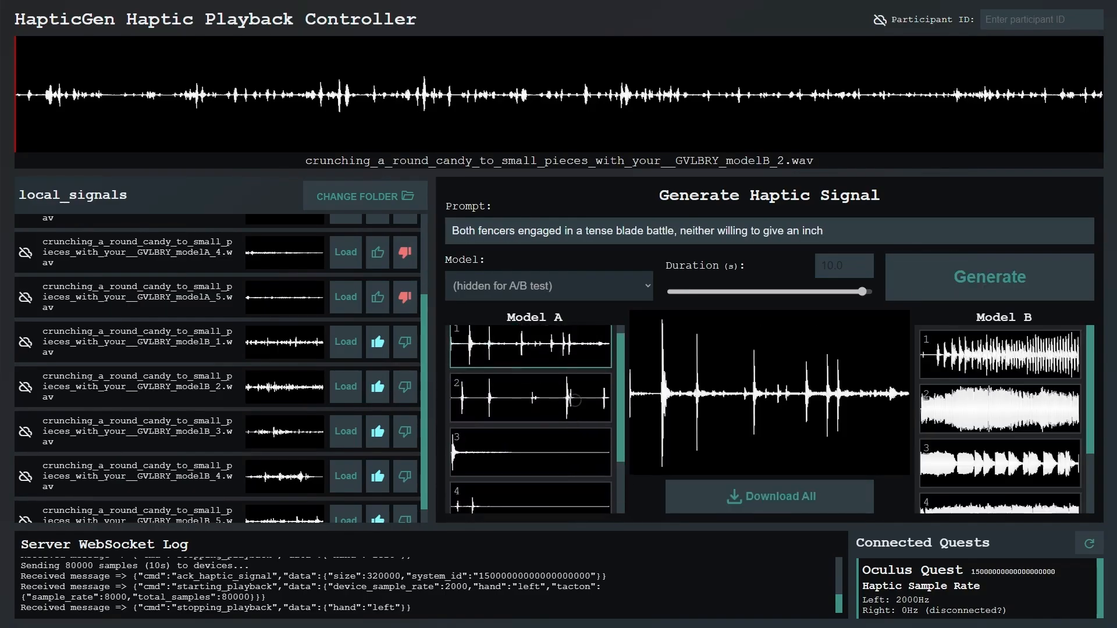
{"action": "left_click", "coordinate": [998, 354]}
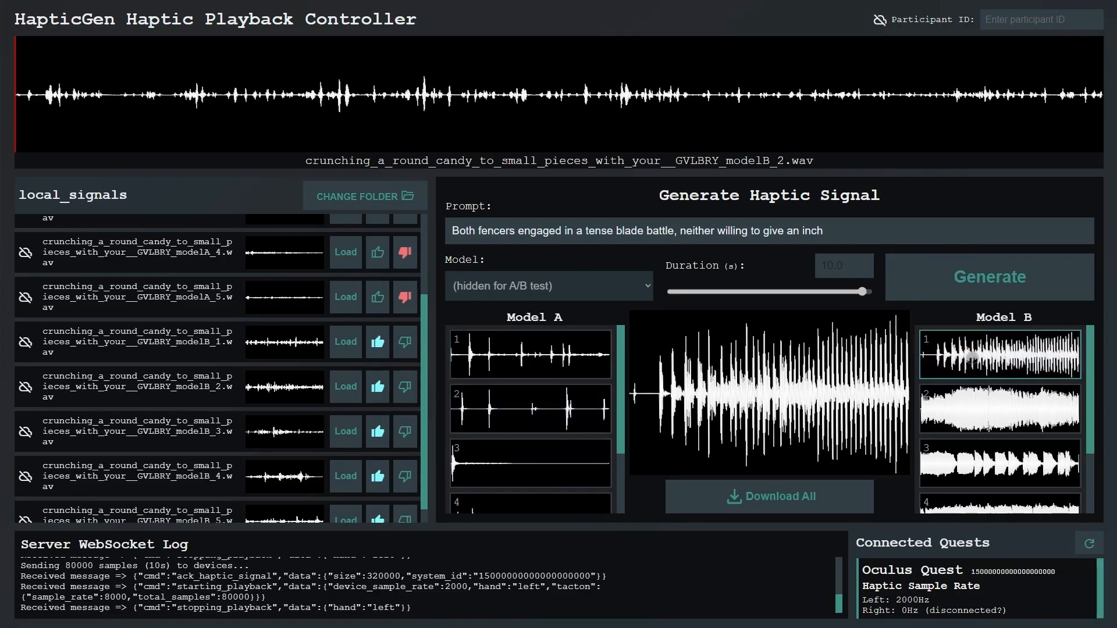
{"action": "left_click", "coordinate": [999, 408]}
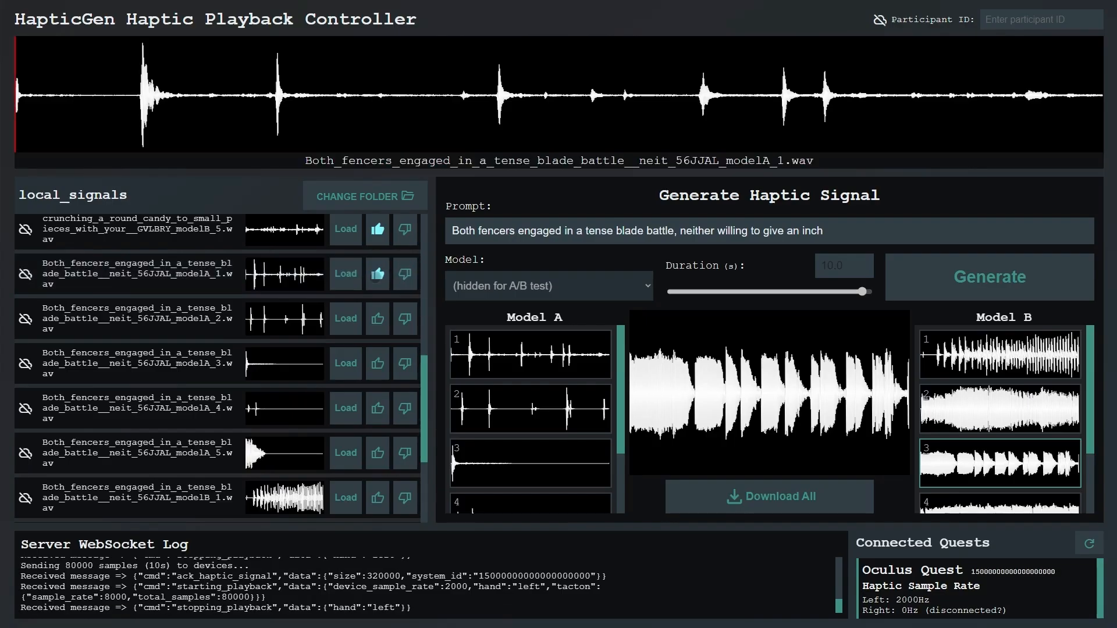
{"action": "left_click", "coordinate": [345, 319]}
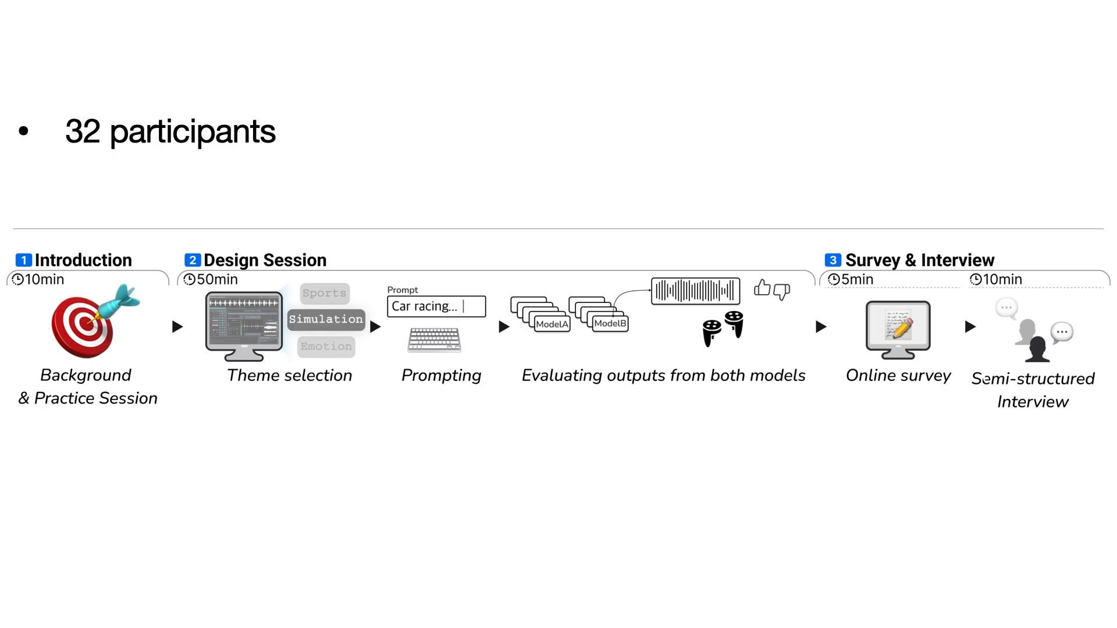
- Advance to the study procedure slide: 32 participants, design session, survey and interview
{"action": "key", "text": "right"}
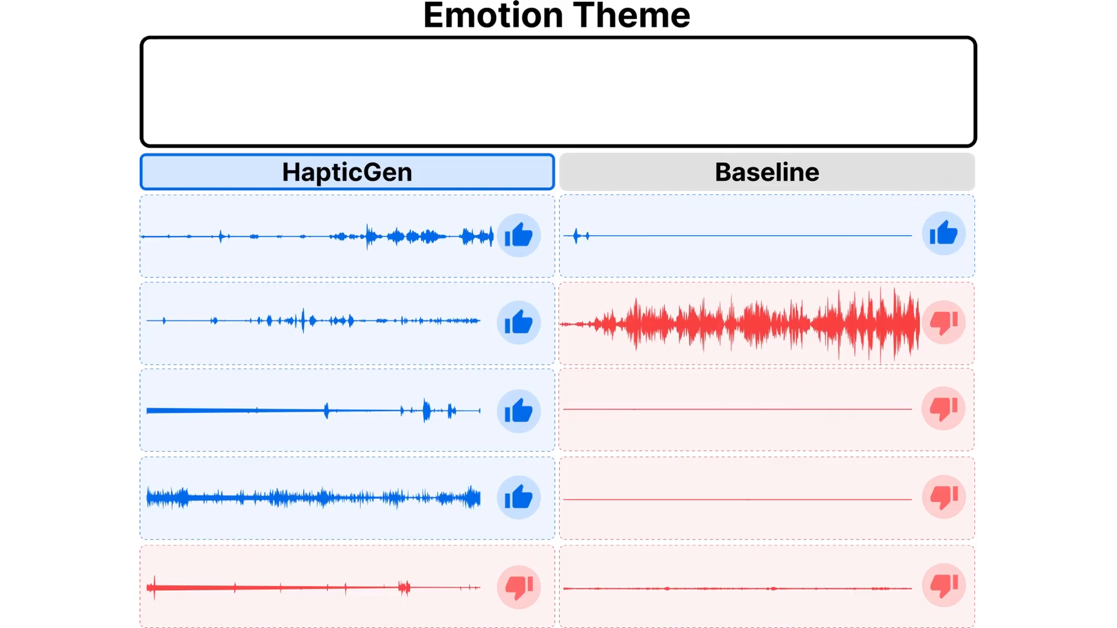
- Type the prompt 'The frustra' on the Emotion Theme comparison slide
{"action": "type", "text": "The frustra"}
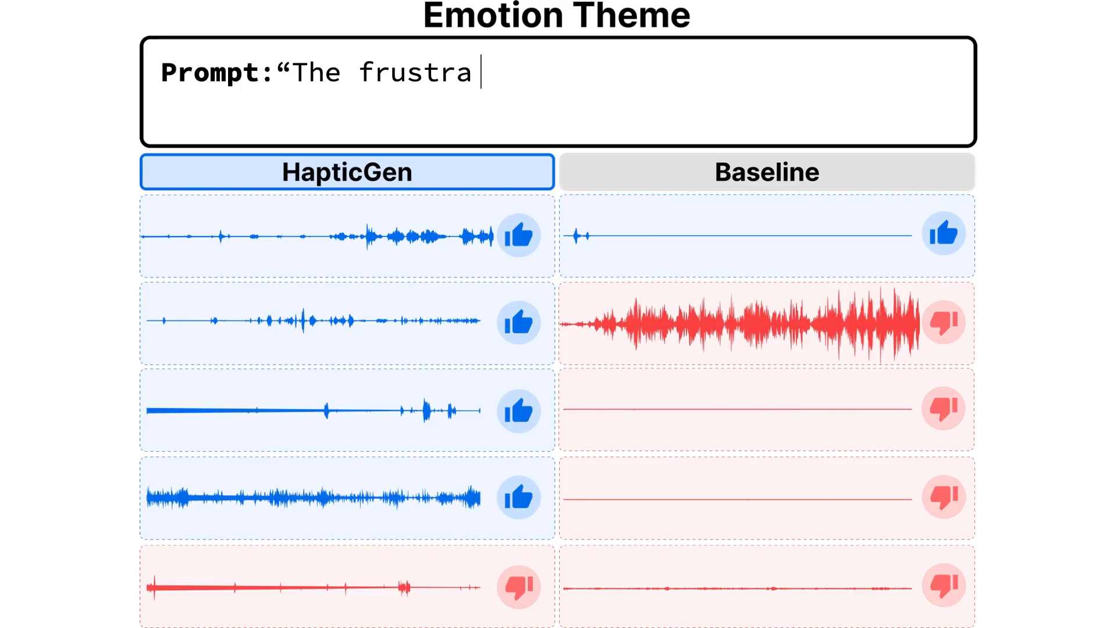